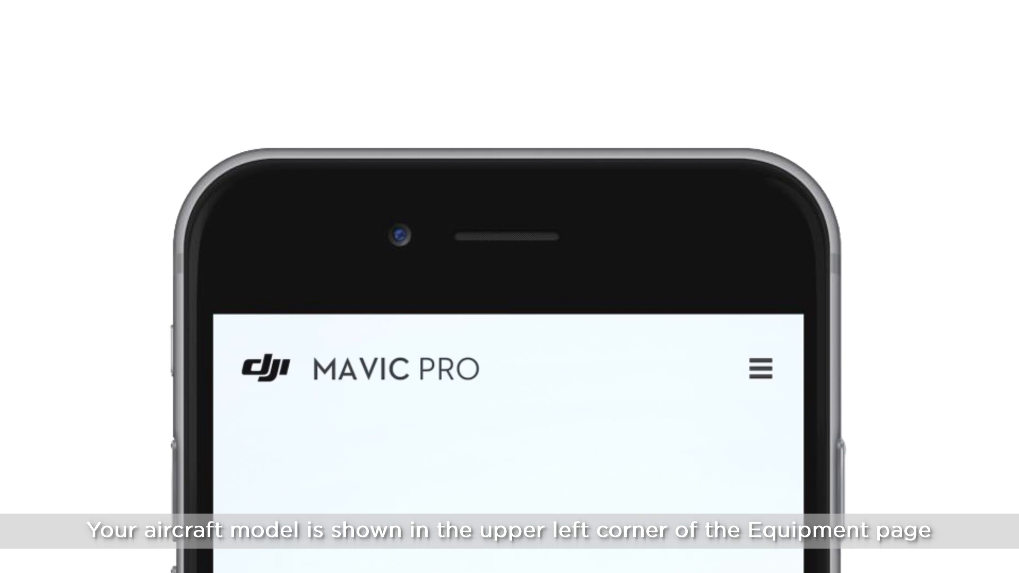
View the Editor album, then the SkyPixel aerial photo feed, then the Me profile page
{"action": "scroll", "scroll_direction": "down", "scroll_amount": 3}
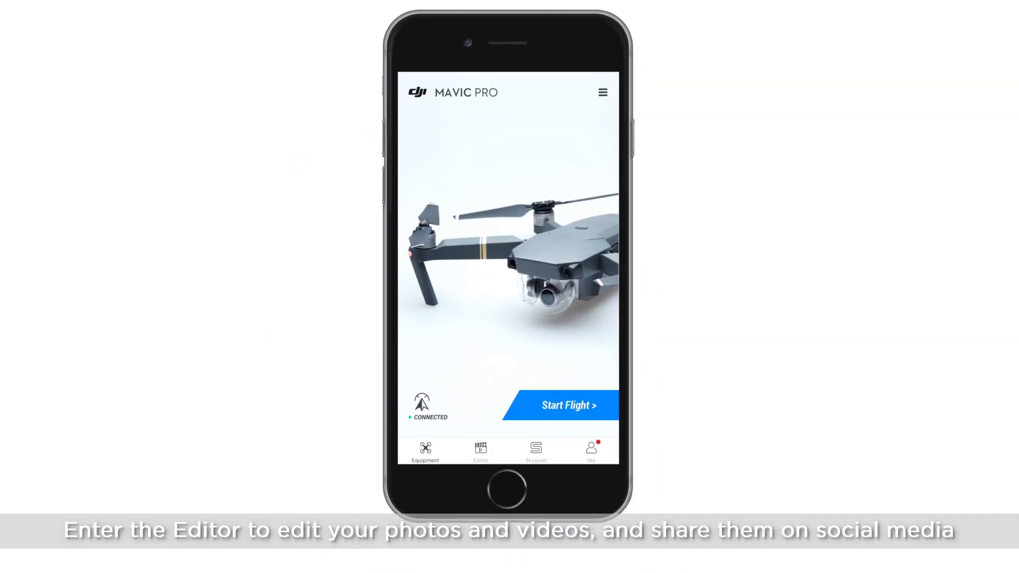
{"action": "left_click", "coordinate": [480, 450]}
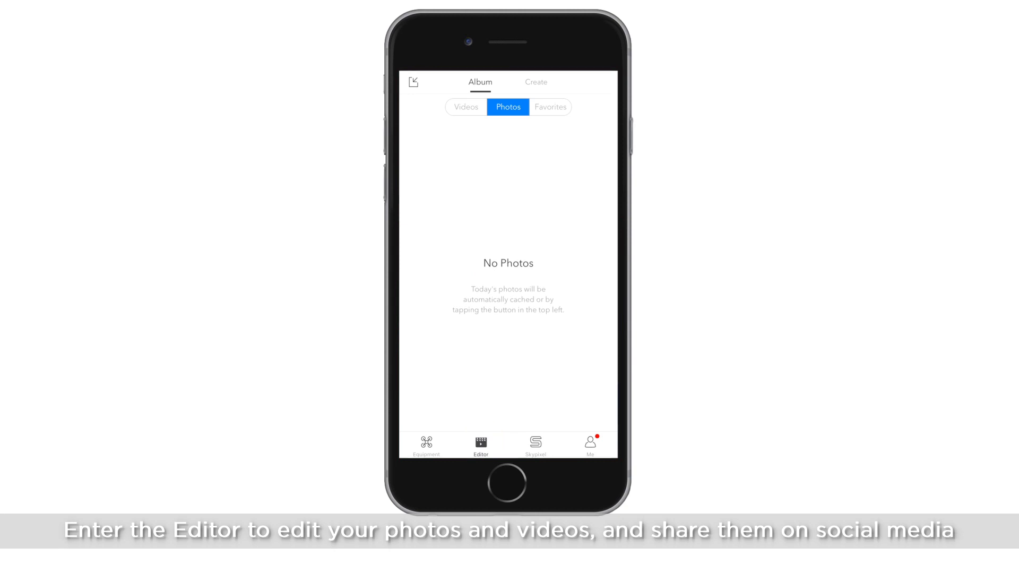
{"action": "left_click", "coordinate": [536, 442]}
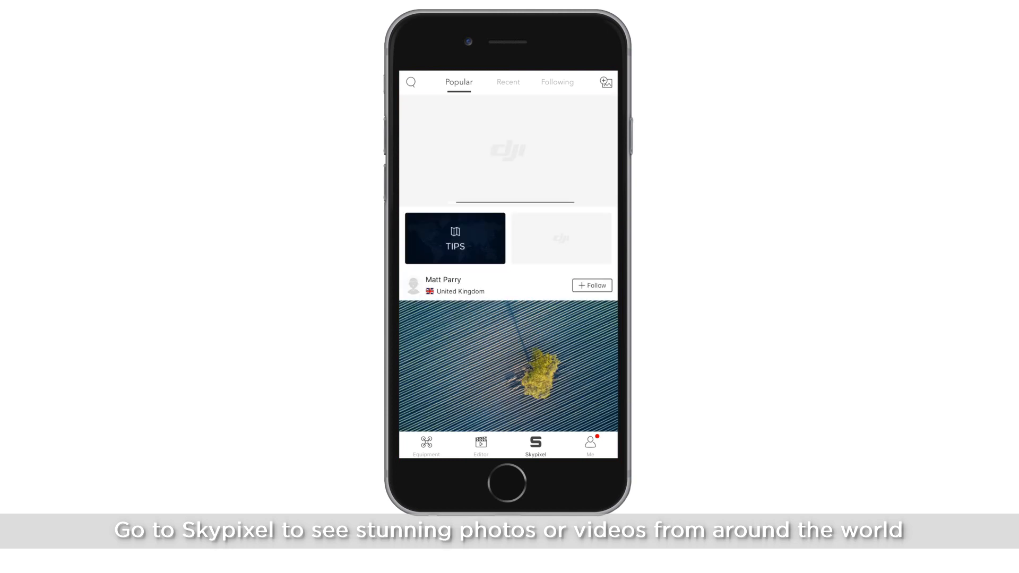
{"action": "left_click", "coordinate": [588, 445]}
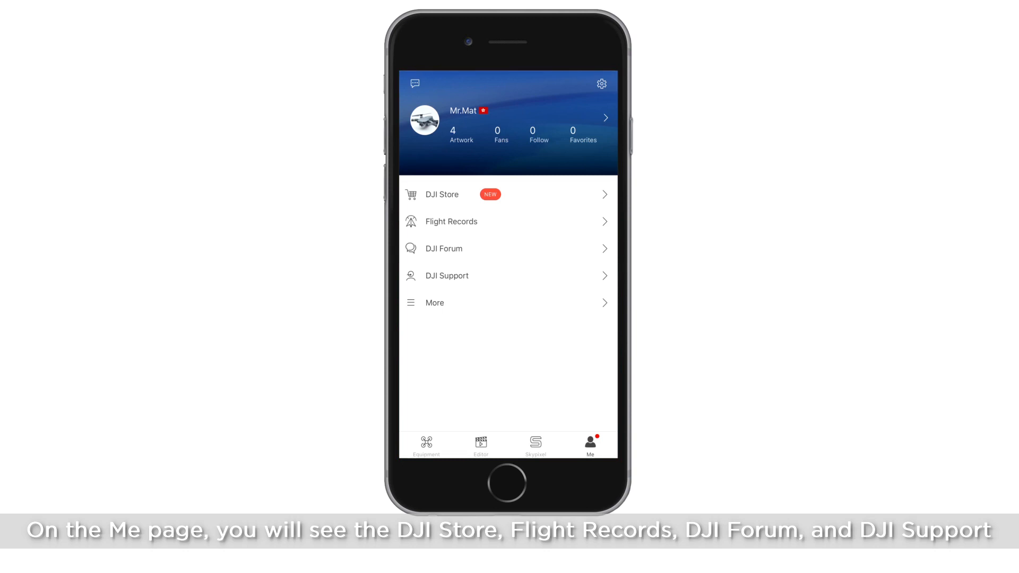
Open DJI Support to view problem report, suggestion and email options, then go back
{"action": "left_click", "coordinate": [447, 275]}
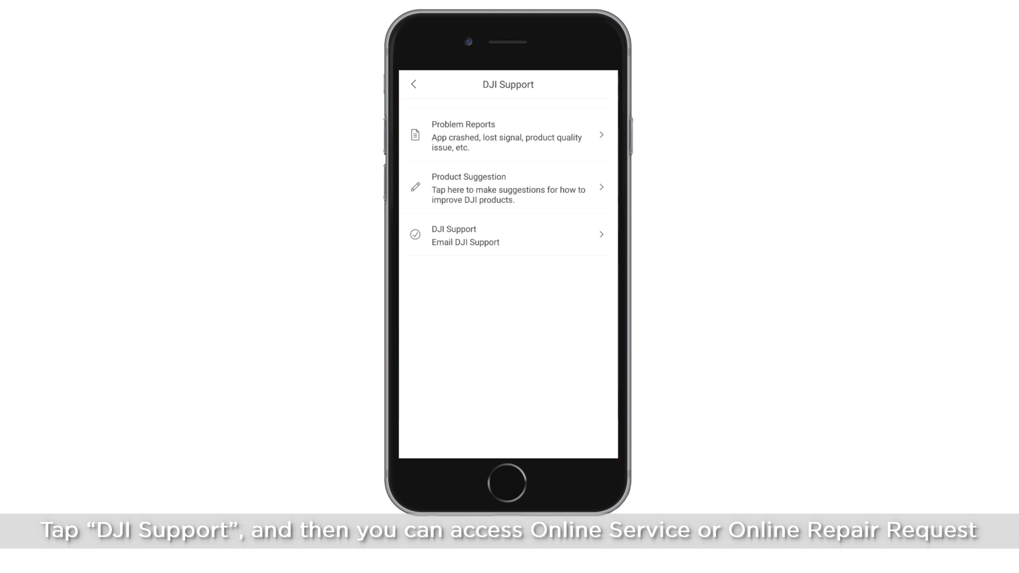
{"action": "left_click", "coordinate": [411, 84]}
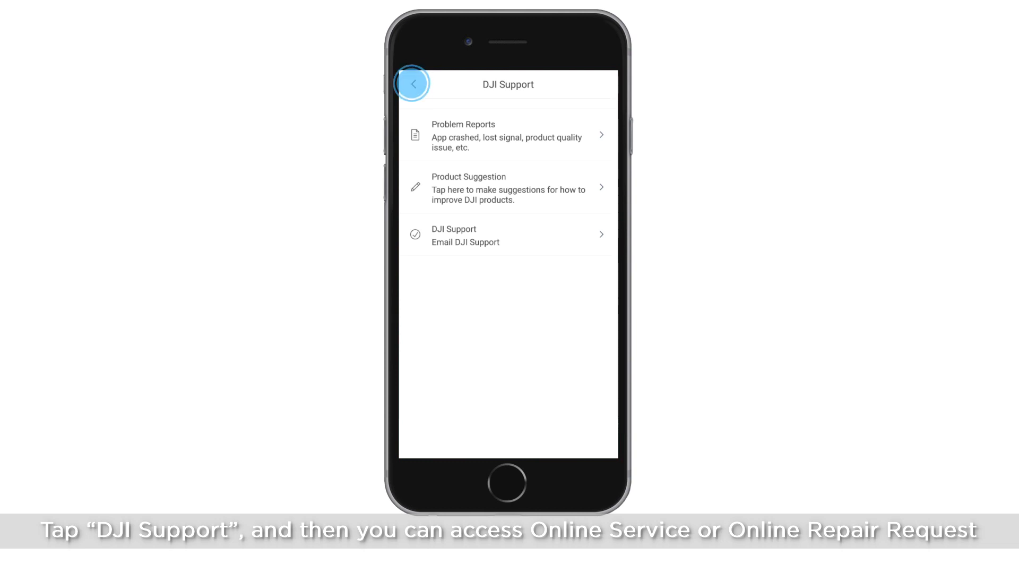